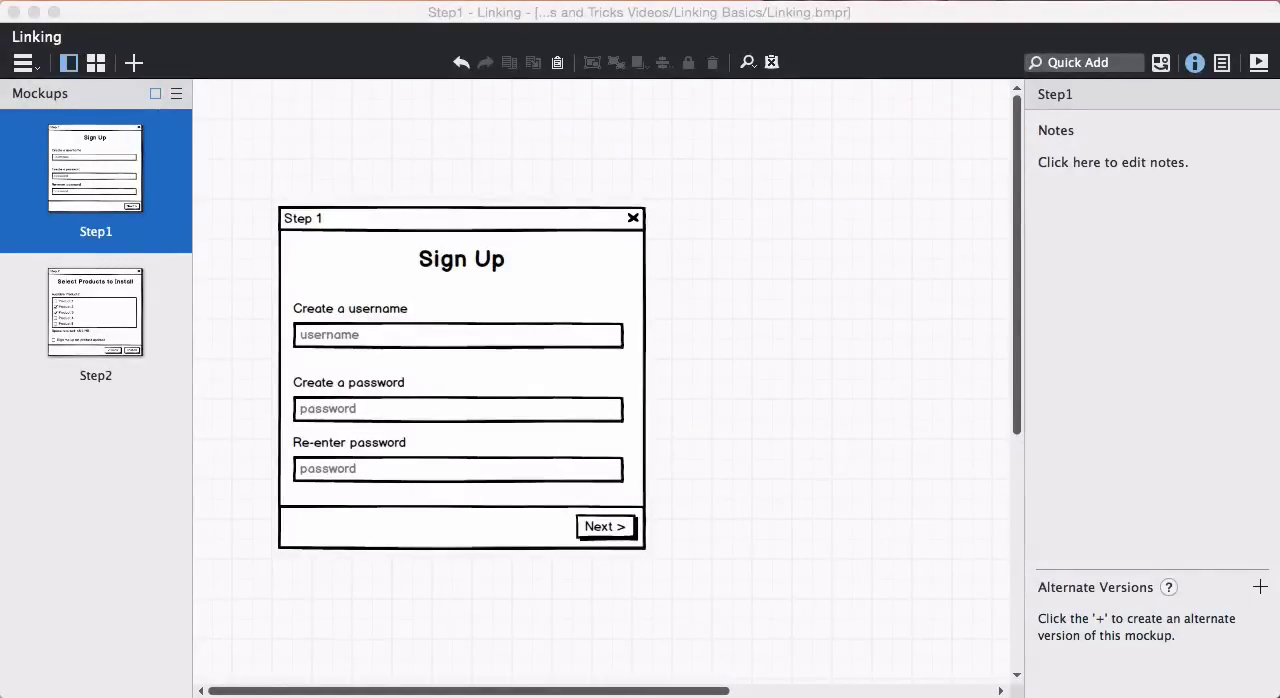
pyautogui.moveTo(725, 377)
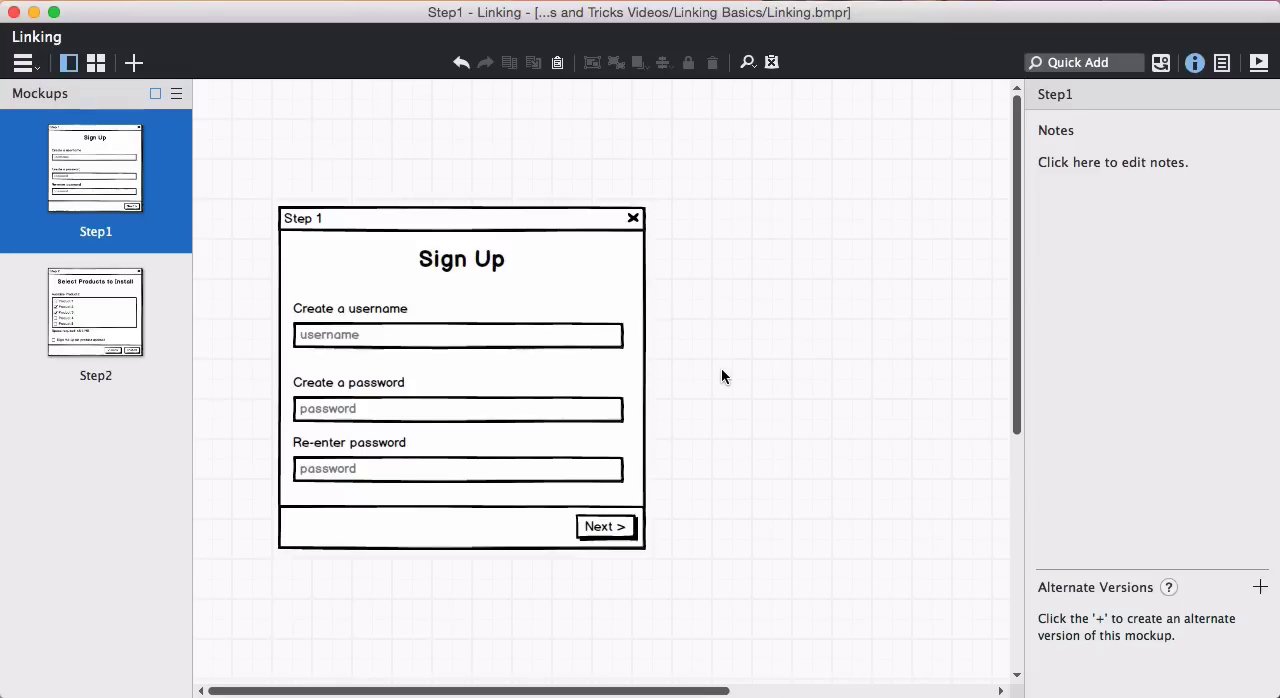
# - Check the Step2 mockup, then link Step1's Next button to Step2
pyautogui.click(96, 312)
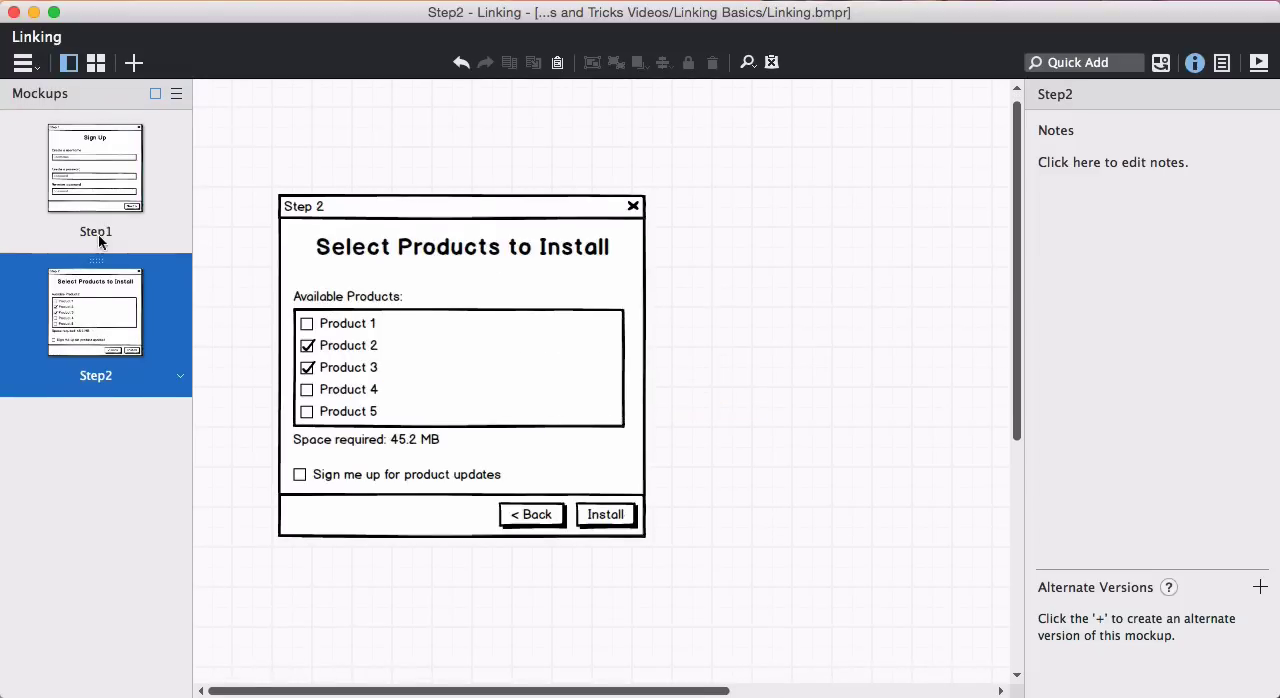
pyautogui.click(95, 168)
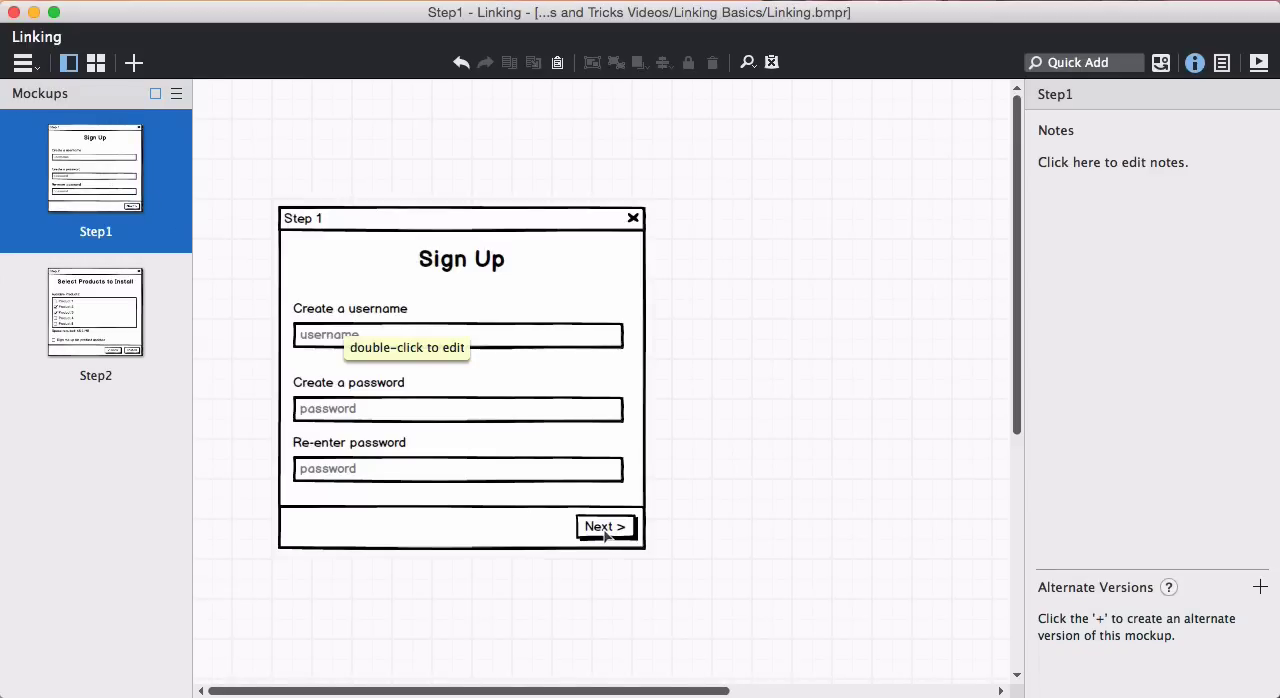
pyautogui.click(605, 527)
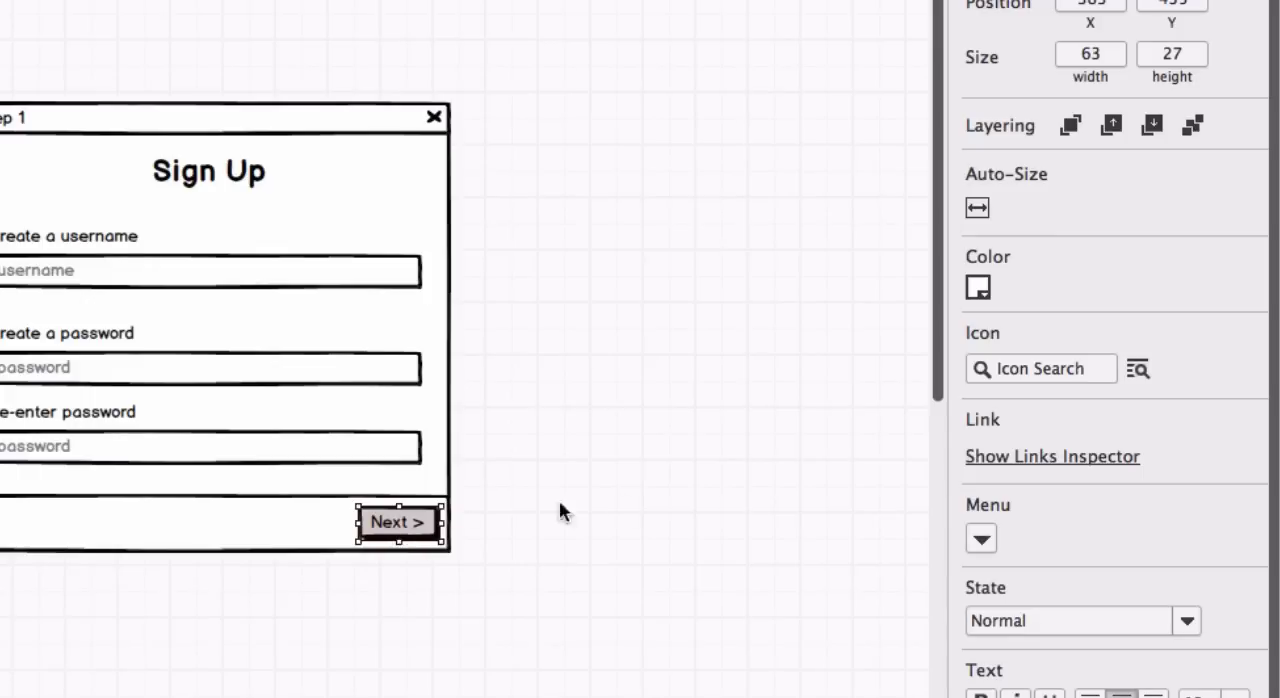
pyautogui.moveTo(1047, 460)
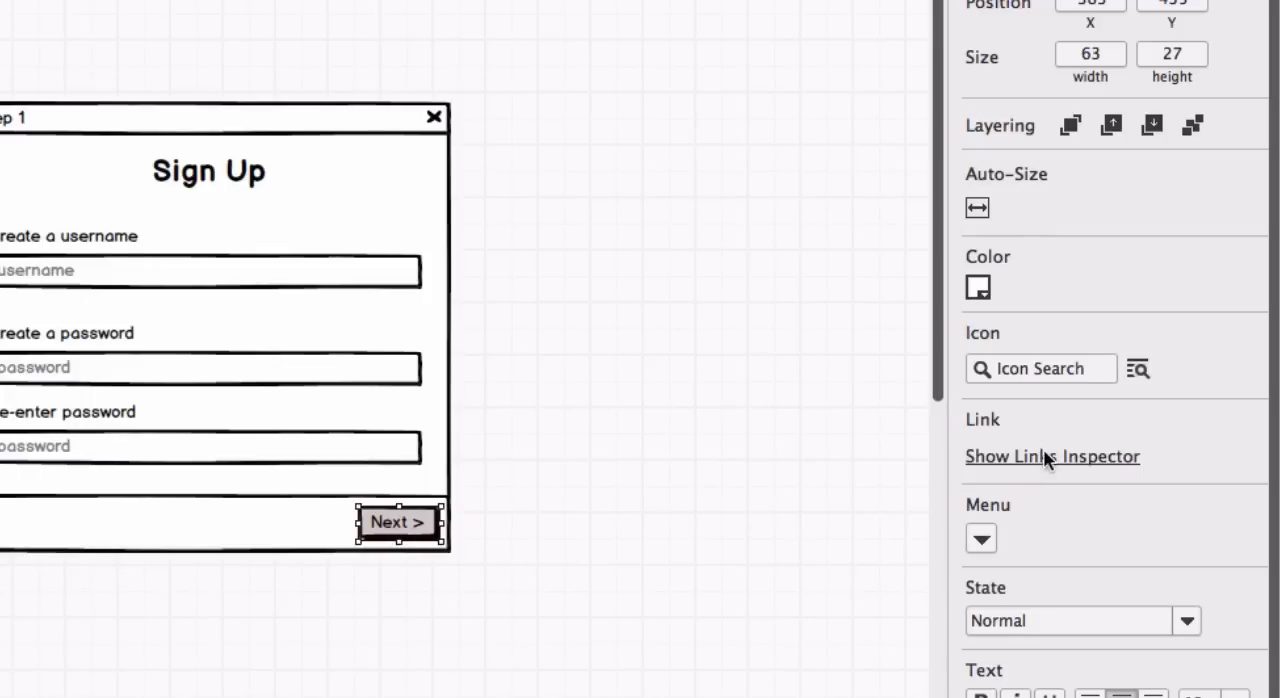
pyautogui.click(1052, 456)
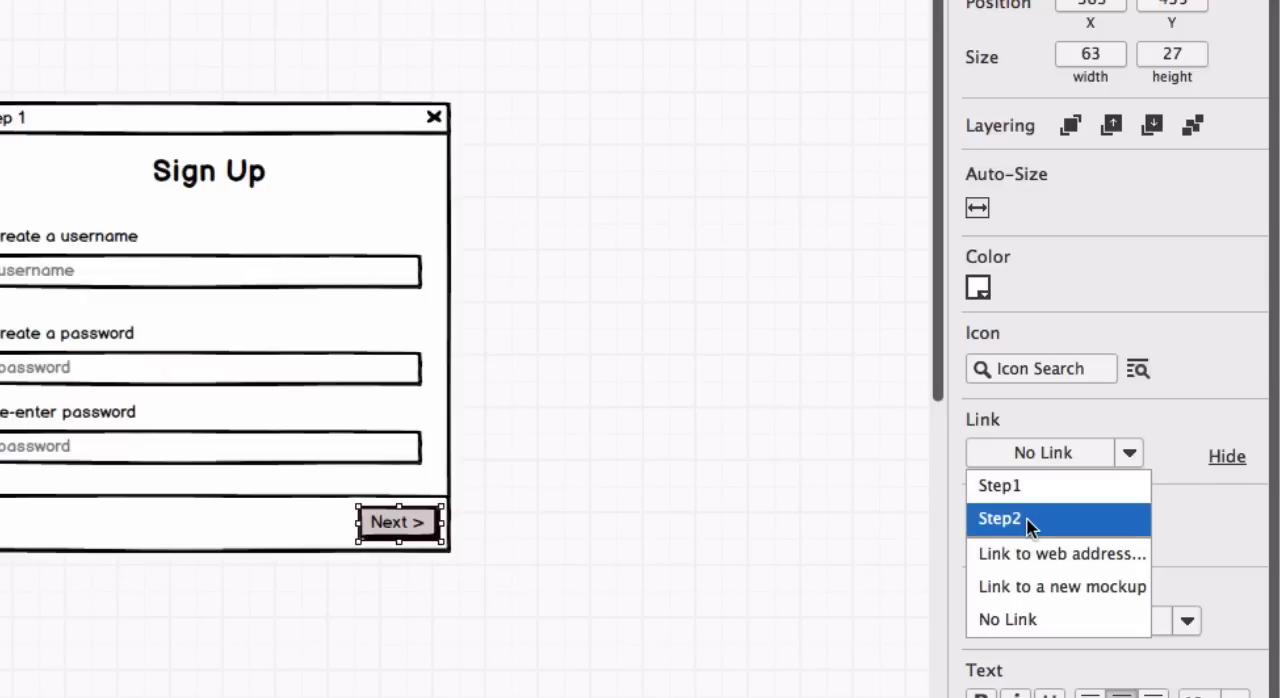
pyautogui.click(997, 517)
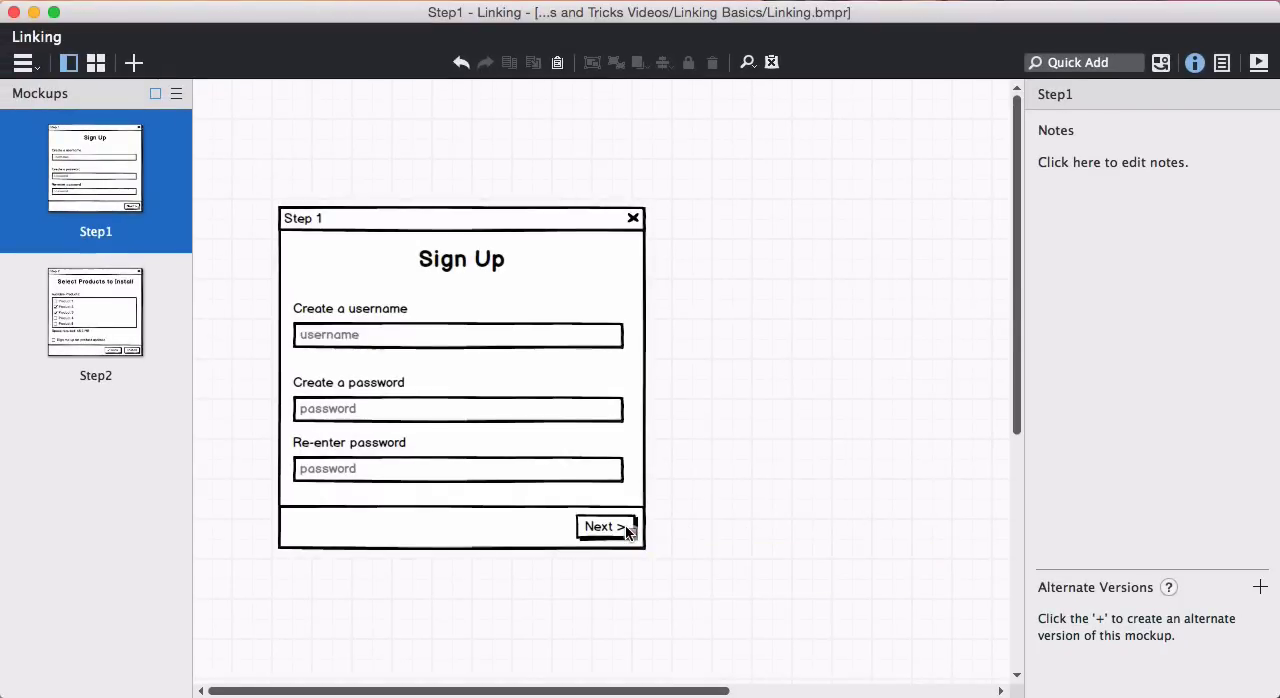
# - On the Step2 mockup, link the Back button to Step1
pyautogui.click(604, 526)
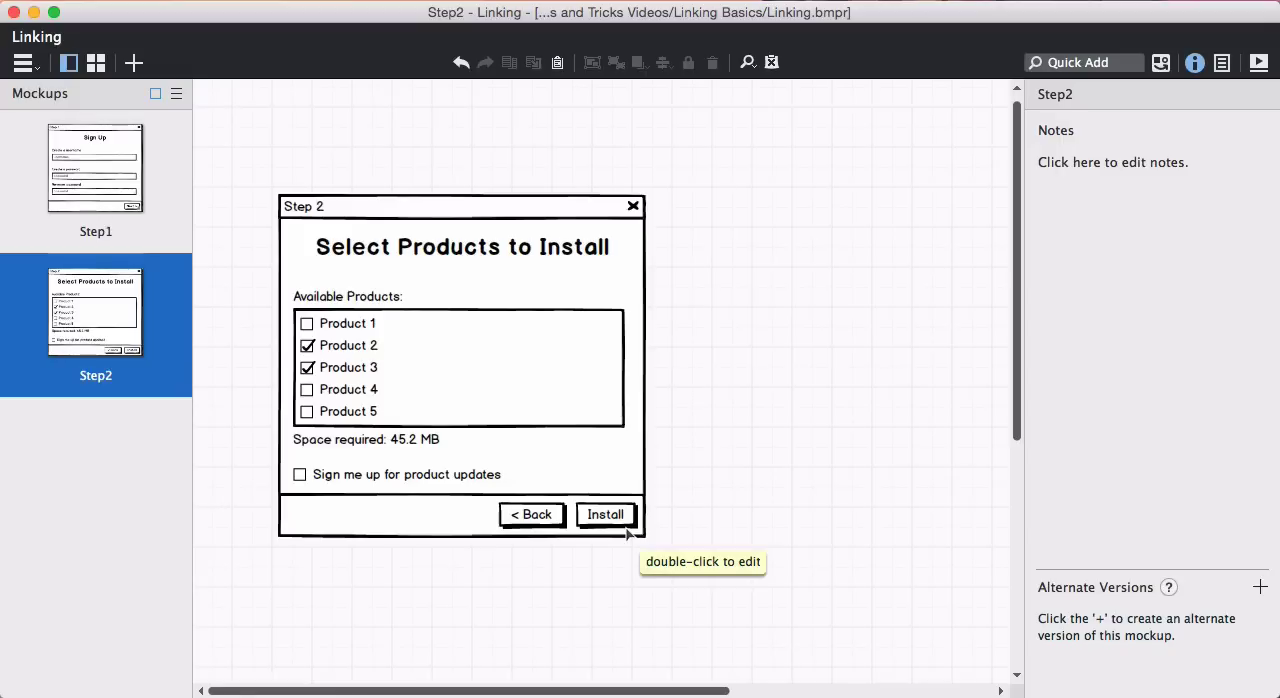
pyautogui.click(531, 514)
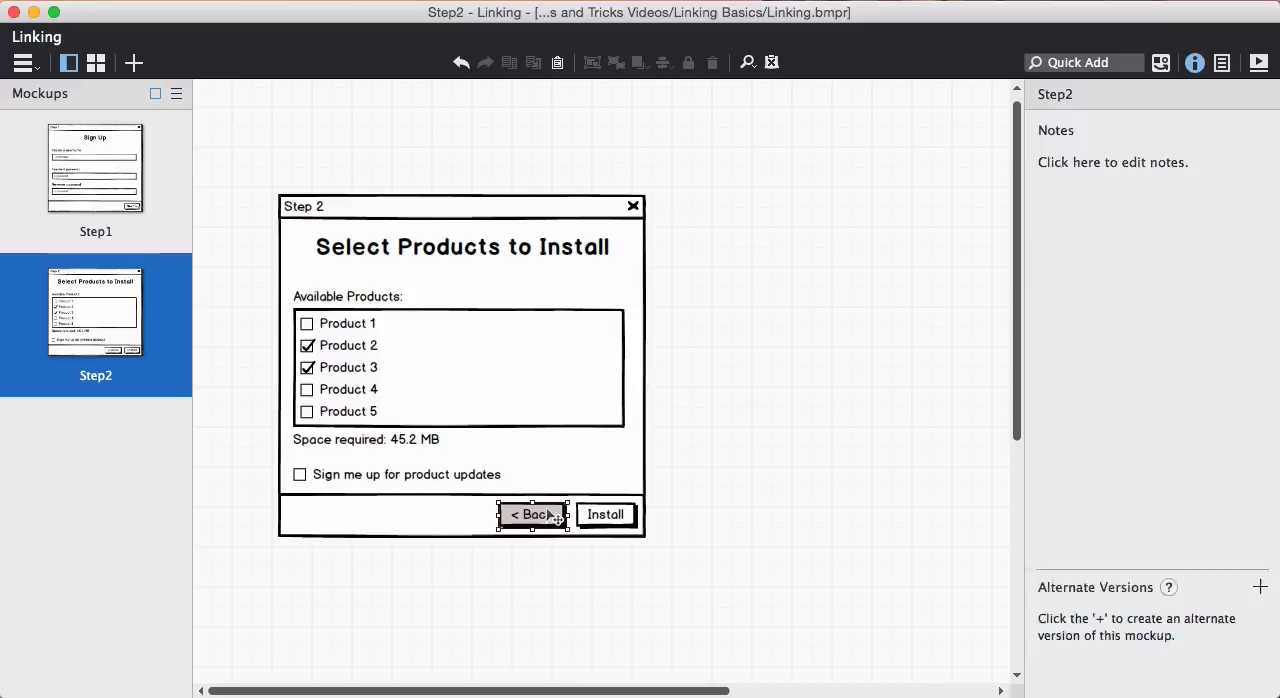
pyautogui.click(533, 514)
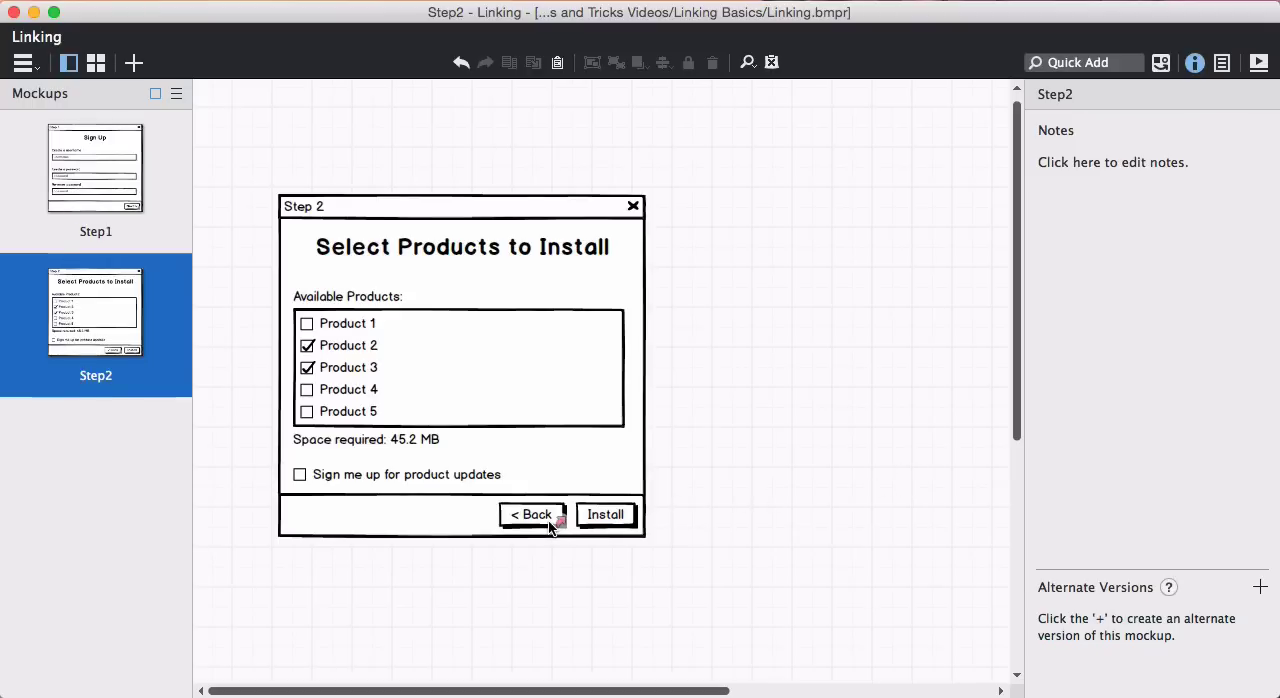
pyautogui.moveTo(630, 535)
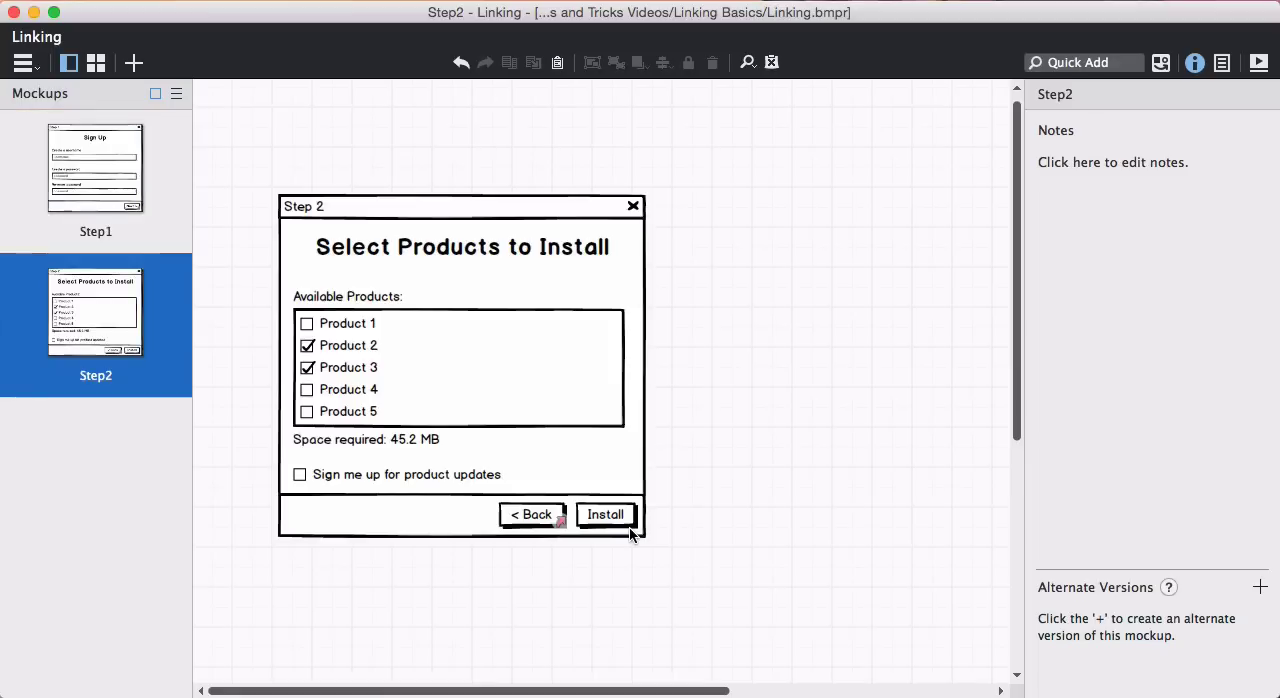
# - Present the wizard full screen, going Step1 to Step2 via Next and back via Back
pyautogui.click(95, 167)
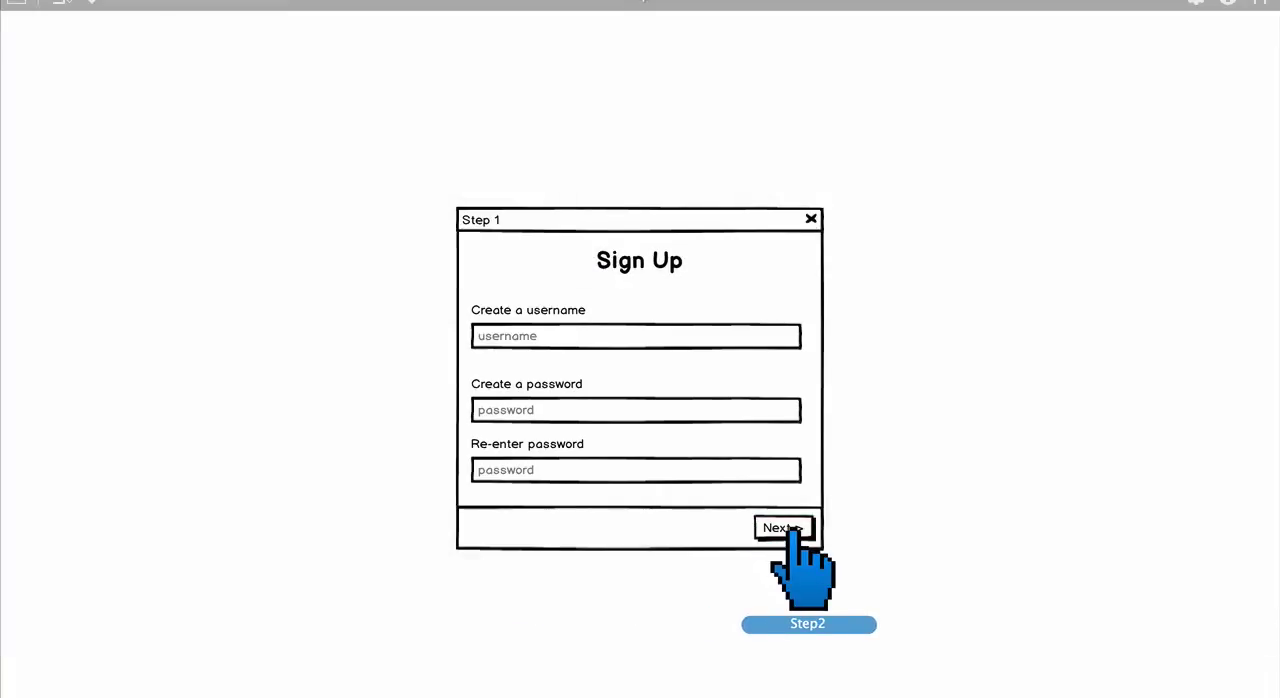
pyautogui.click(783, 527)
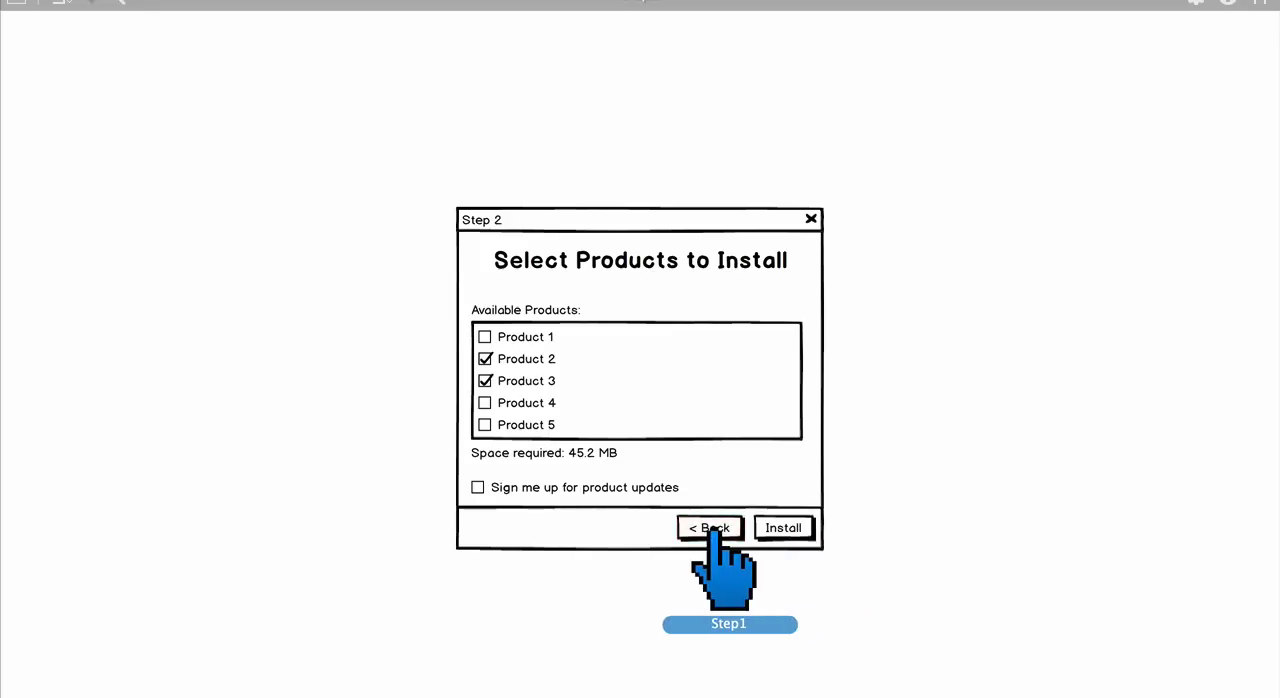
pyautogui.click(709, 528)
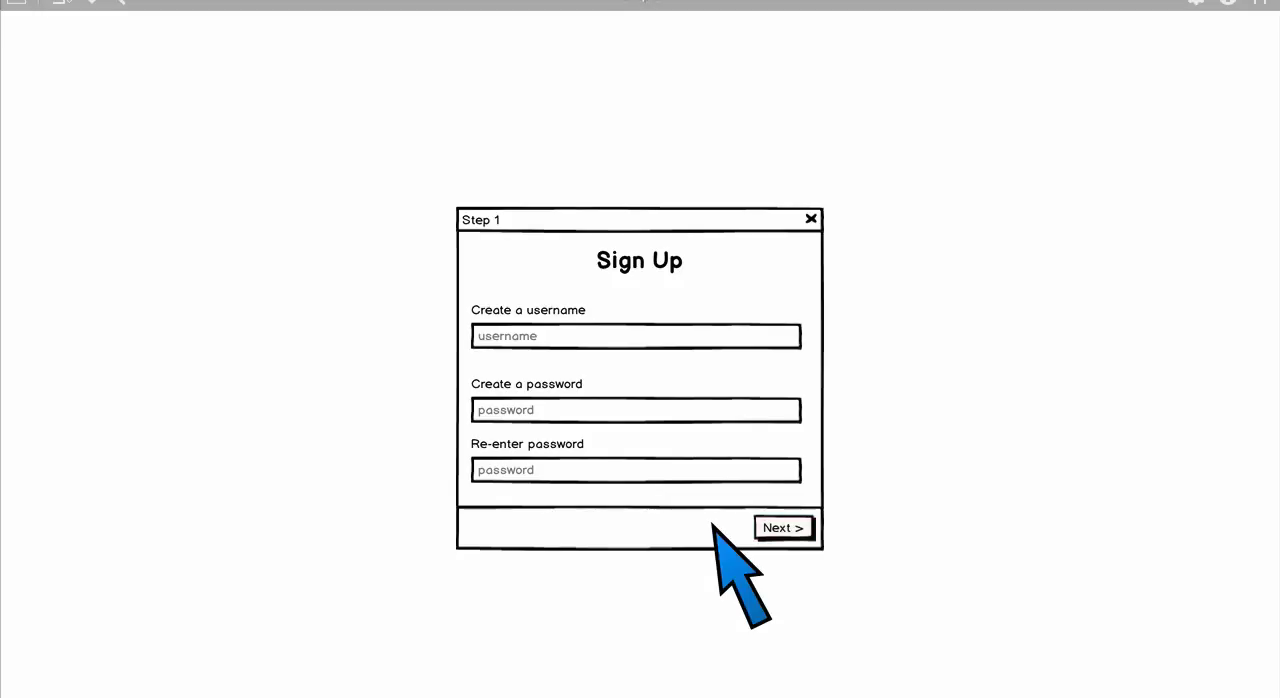